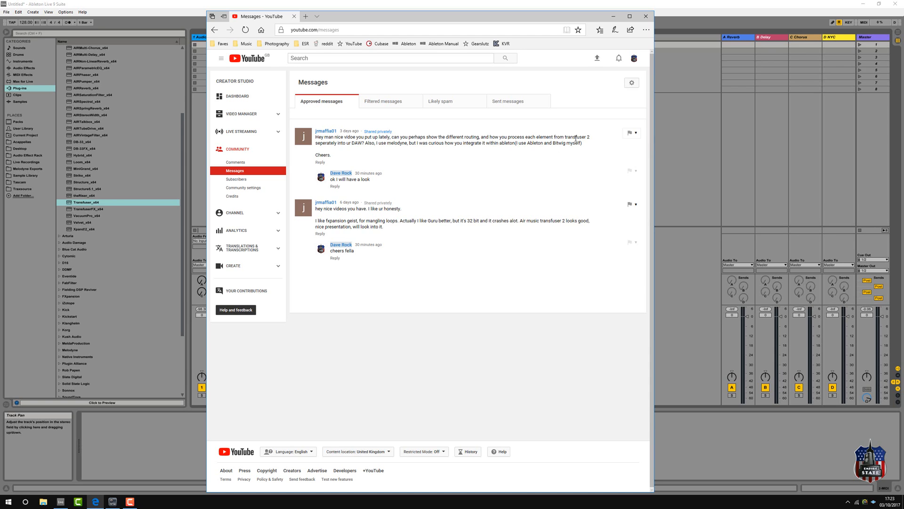
mouse_move(352, 150)
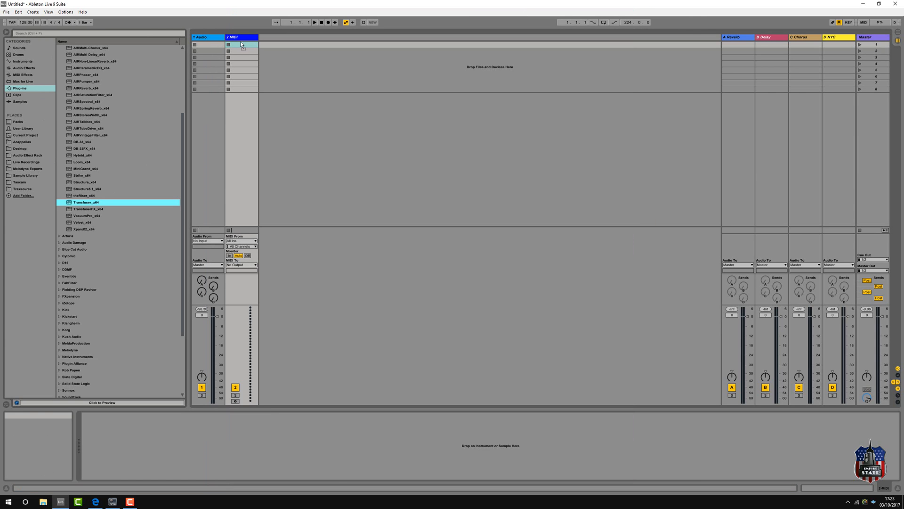
Load Transfuser_x64 from the Plug-ins browser onto the selected MIDI track.
double_click(87, 201)
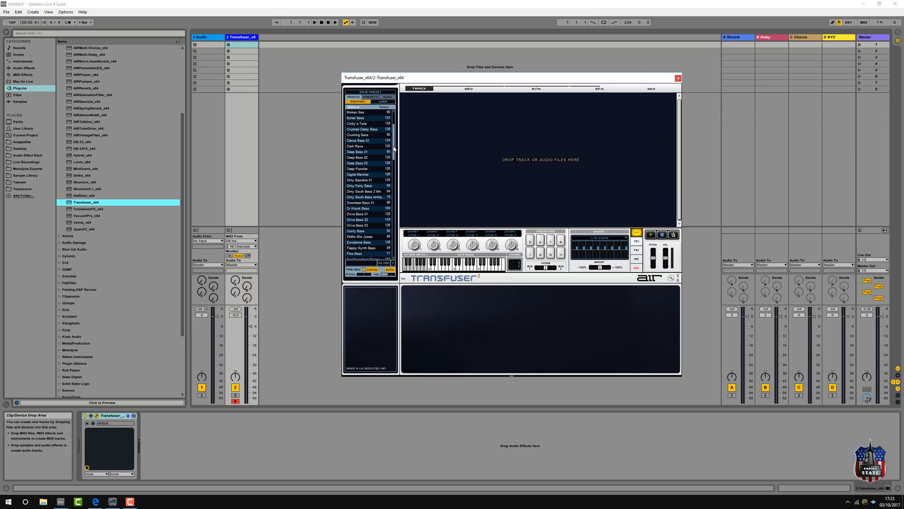
Audition several house and bass presets in Transfuser, then load Sub Bass 01.
scroll("down", 3)
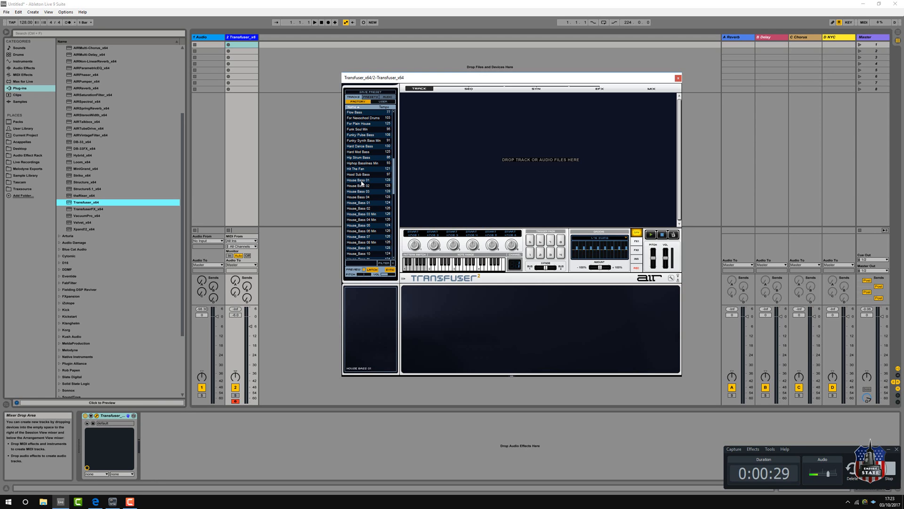
left_click(359, 180)
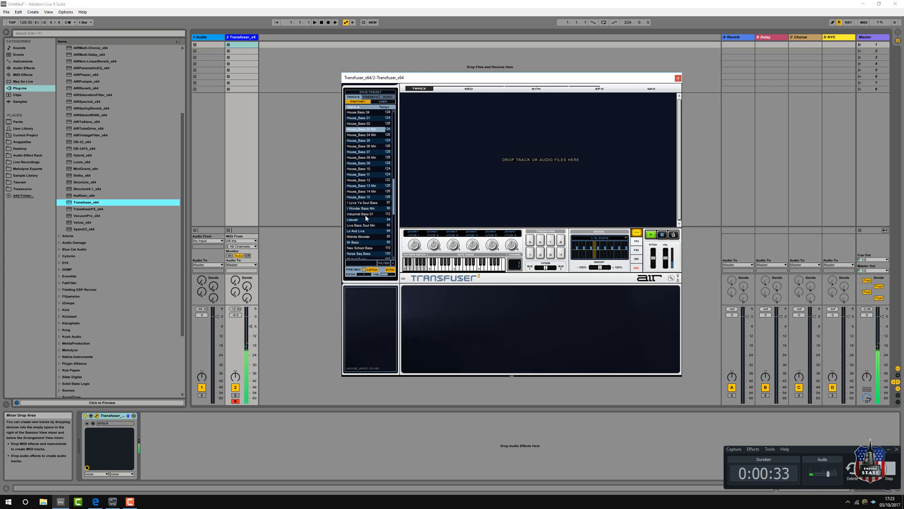
left_click(360, 168)
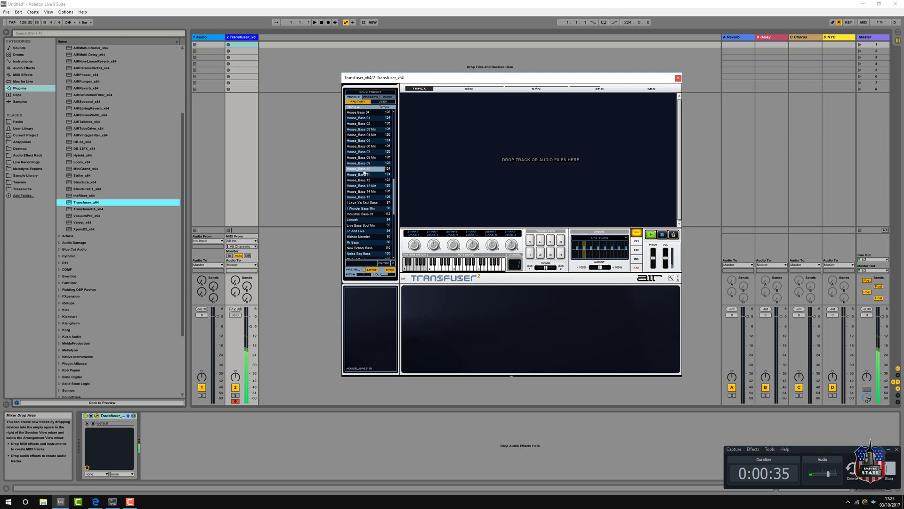
scroll("down", 3)
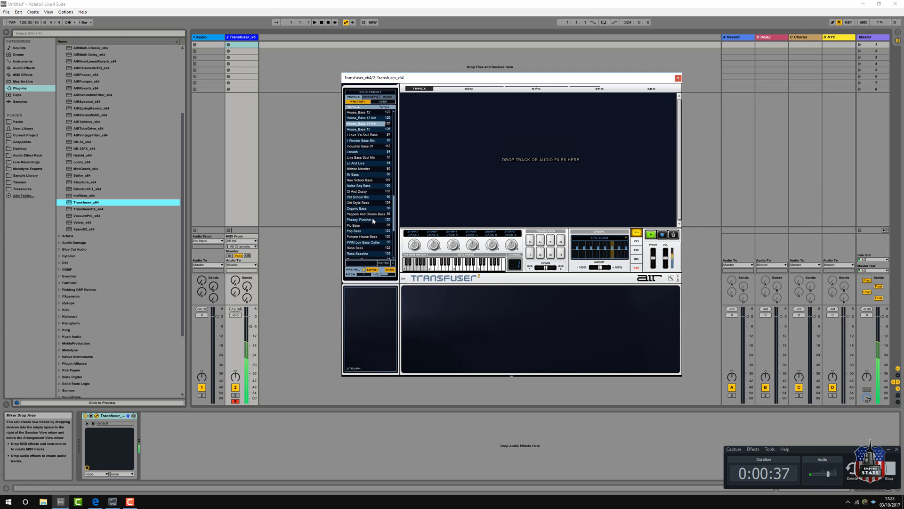
scroll("down", 3)
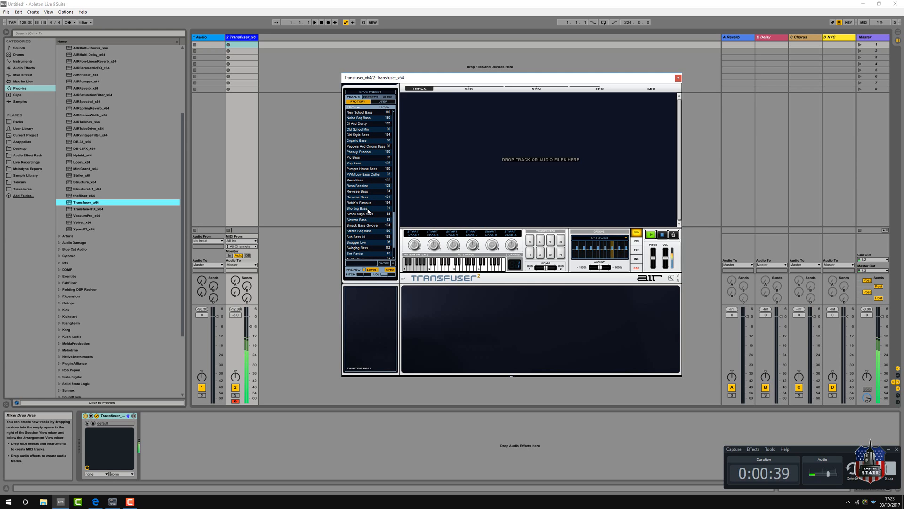
left_click(358, 201)
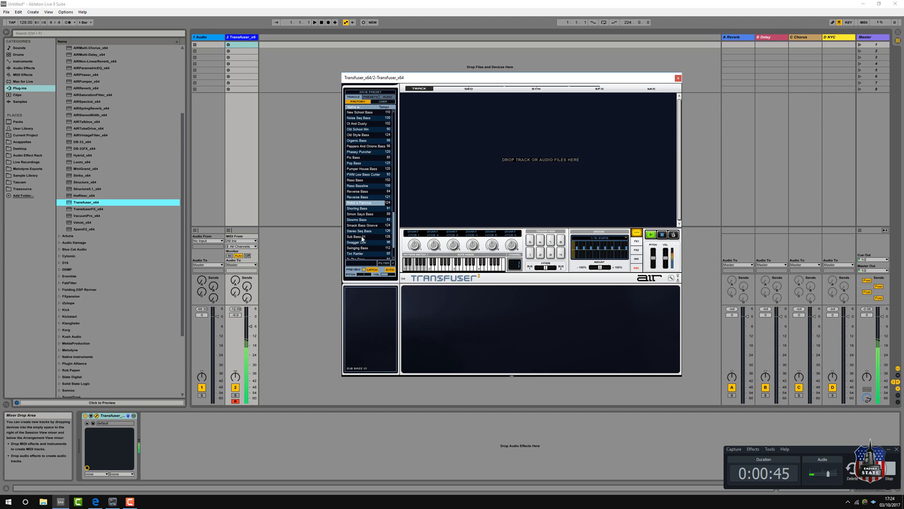
left_click(363, 236)
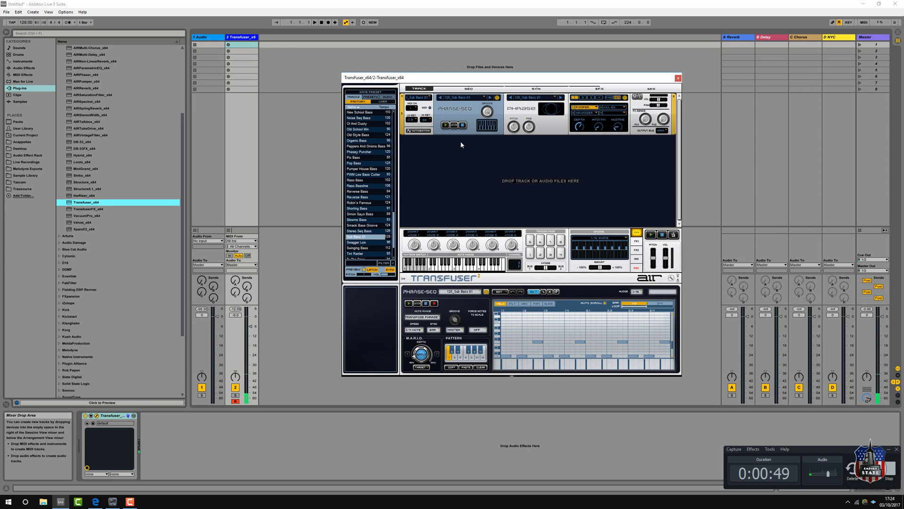
Switch Transfuser to its MIX page showing MIDI, bus and send routing for Sub Bass 01.
left_click(445, 125)
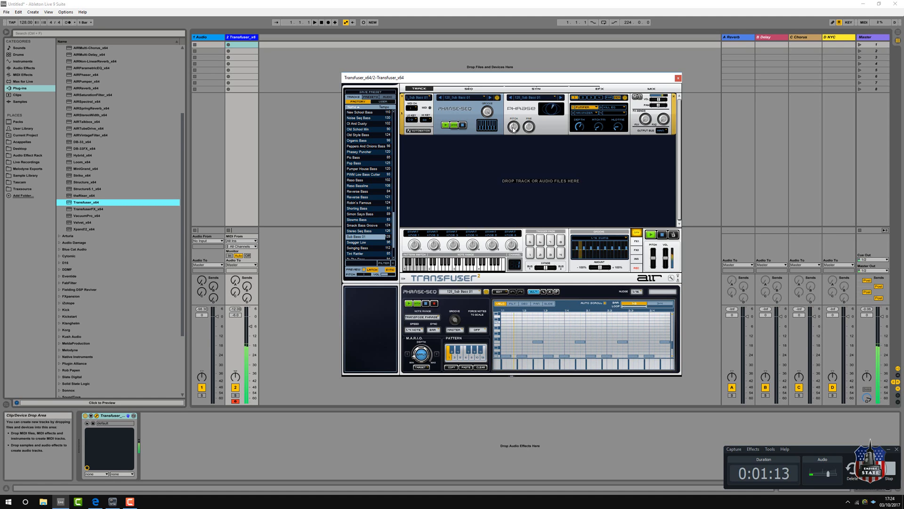
left_click(447, 125)
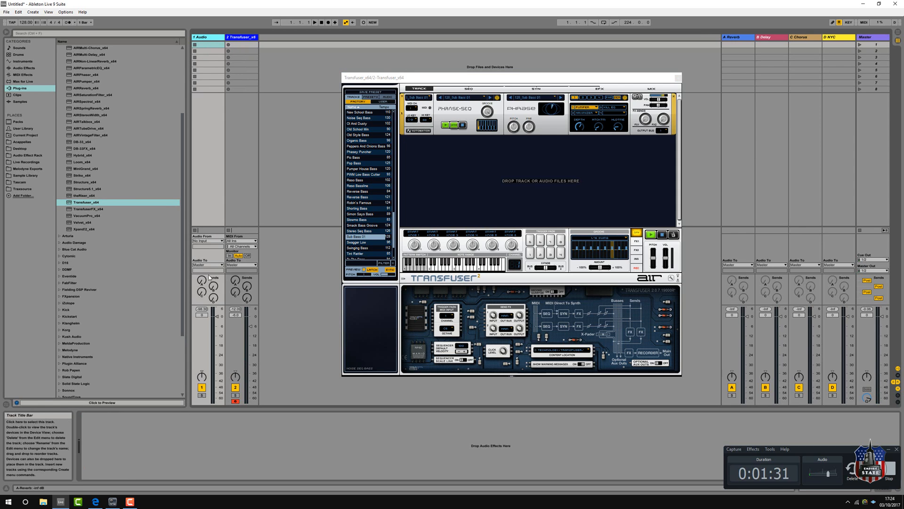
Route the audio track's input from 2-Transfuser_x64, record the sub bass clip, and close Transfuser.
left_click(209, 240)
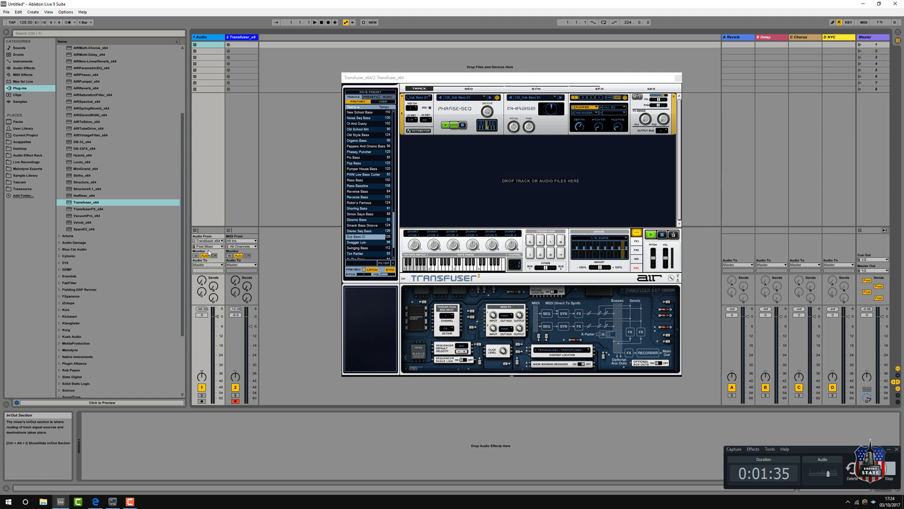
left_click(207, 246)
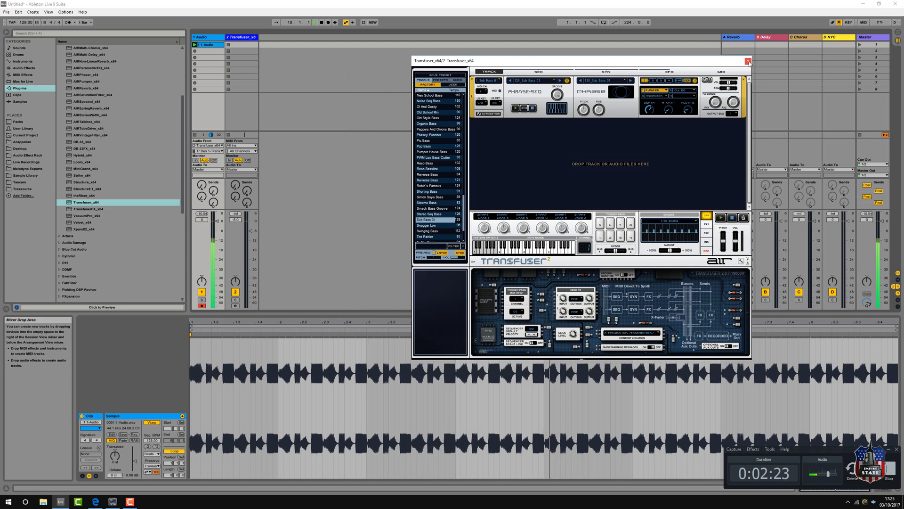
mouse_move(749, 62)
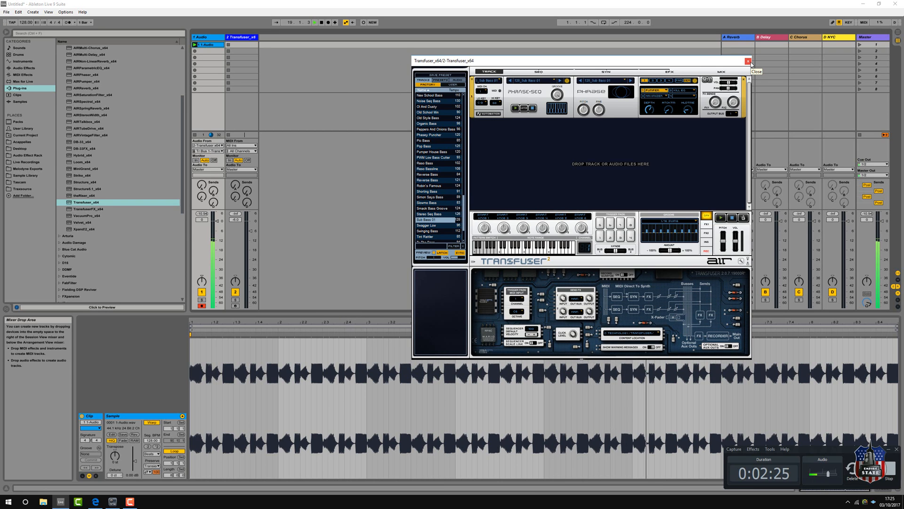
left_click(751, 60)
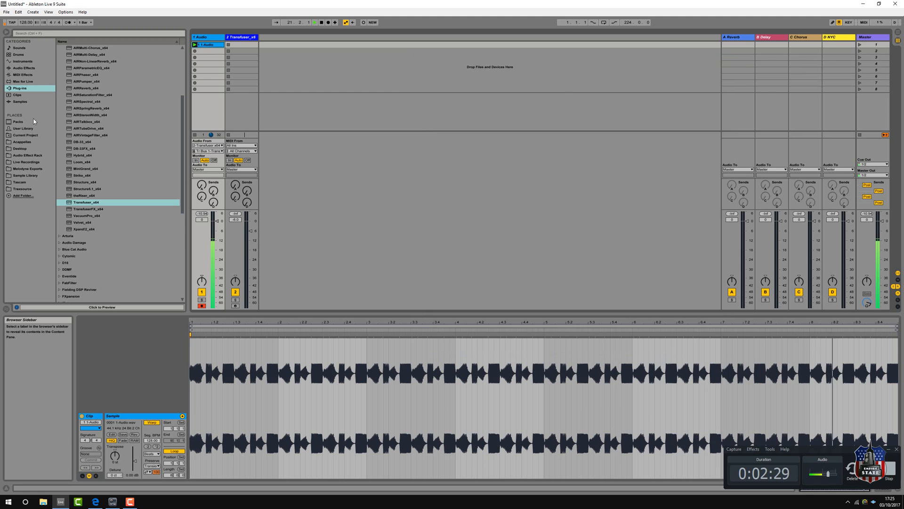
Drag Kick C.alc from User Library > Clips > Kicks into a new track and play it.
left_click(23, 128)
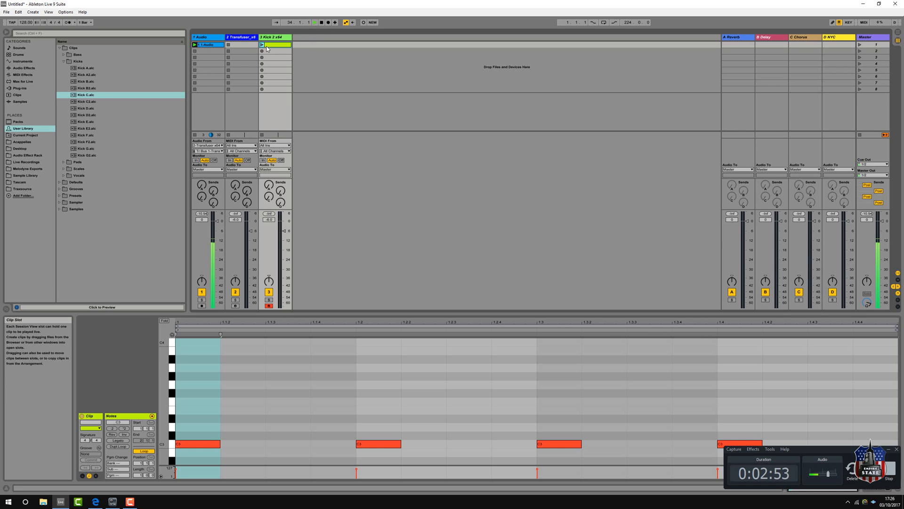
left_click(261, 46)
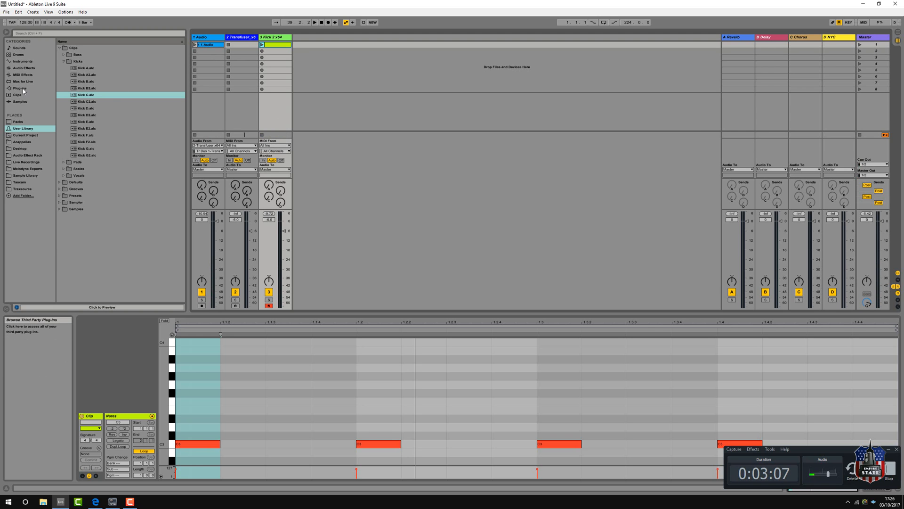
Add a second Transfuser_x64 instance as a fourth track and browse its Dance Percussion presets.
left_click(20, 89)
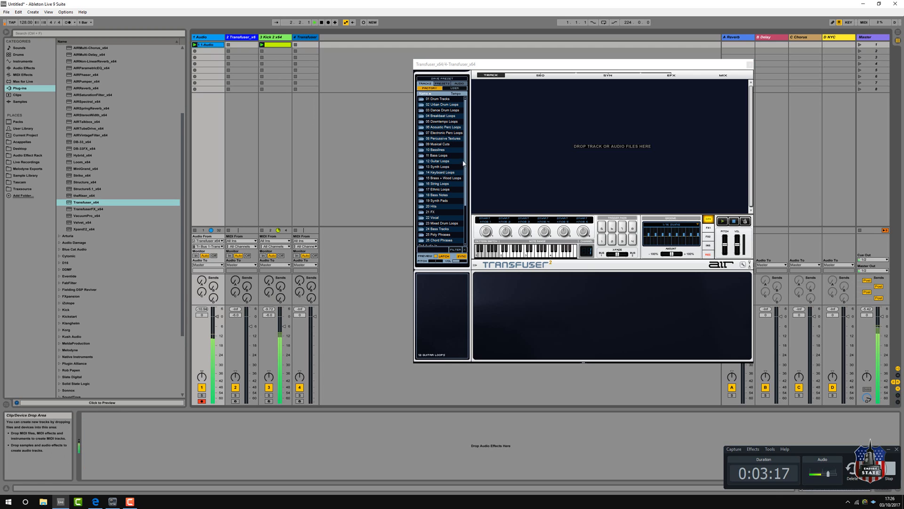
left_click(443, 133)
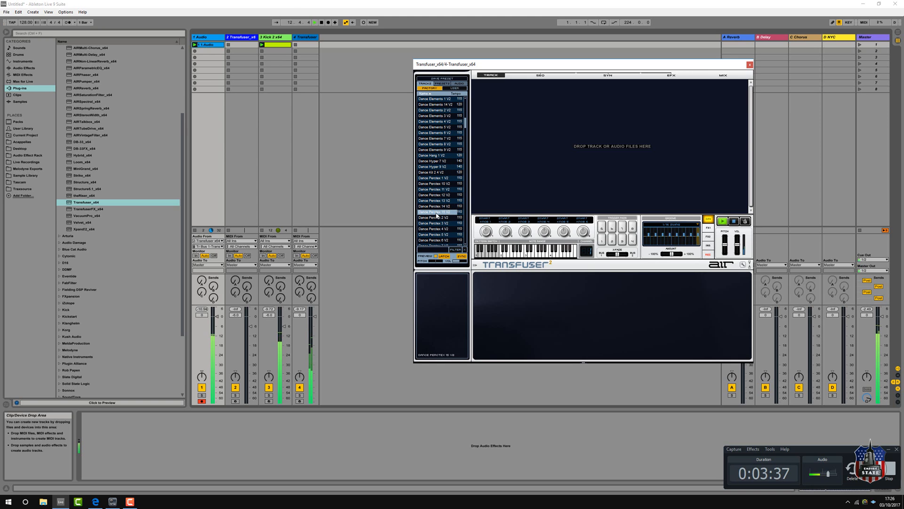
Load the Dirty Delay Square loop preset into Transfuser's first track slot.
scroll("down", 3)
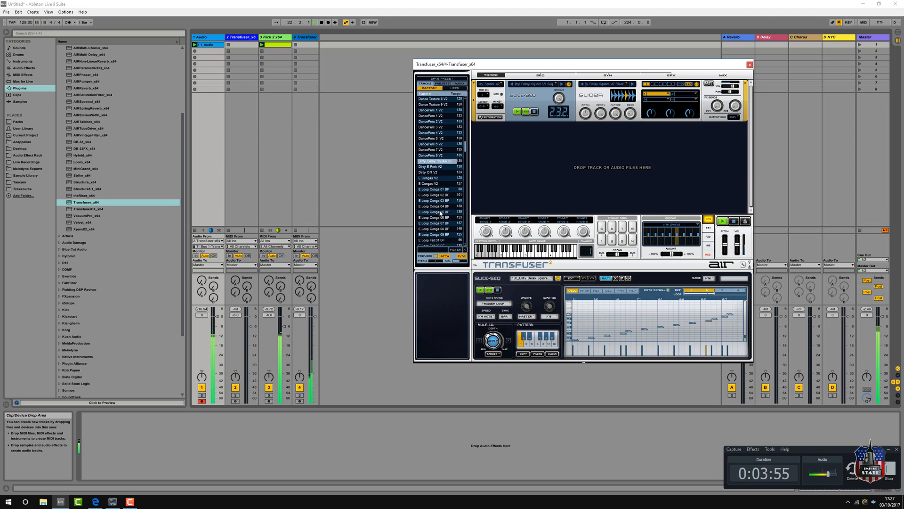
Drop an Urban Texture loop preset onto a second Transfuser track below Dirty Delay Square.
scroll("down", 3)
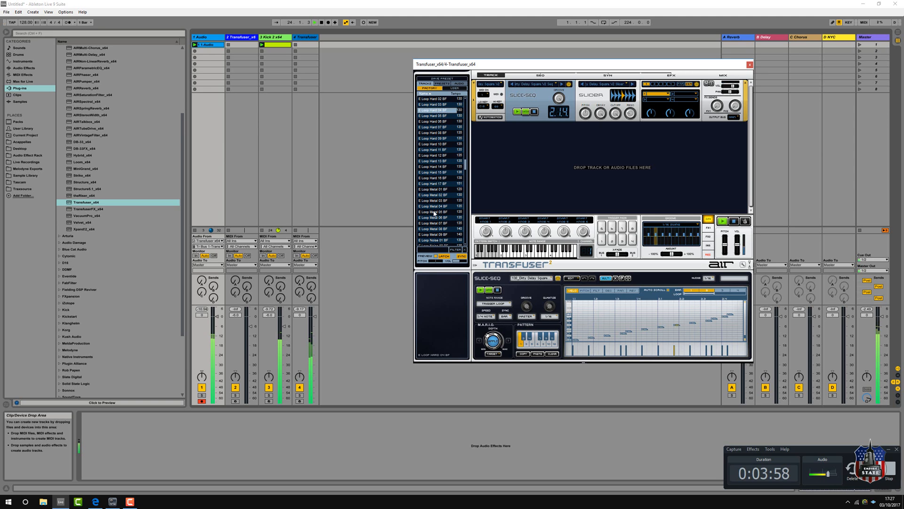
scroll("down", 3)
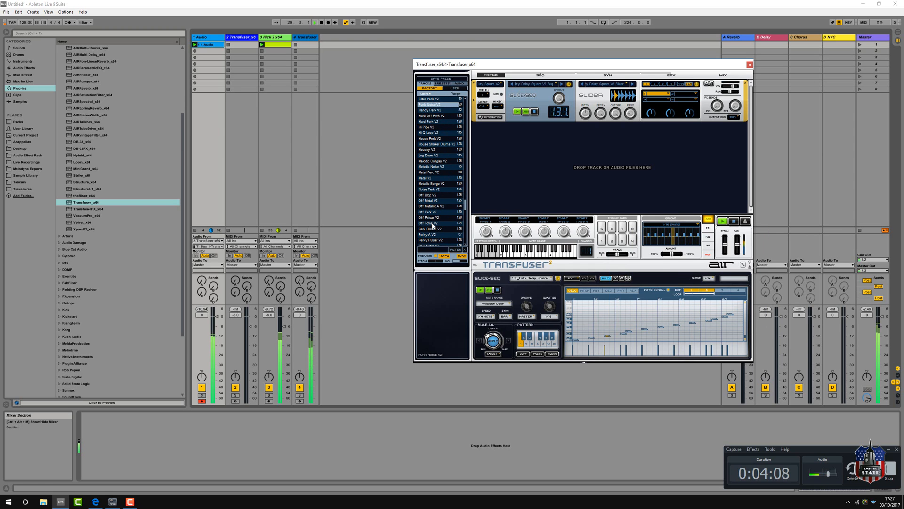
scroll("down", 3)
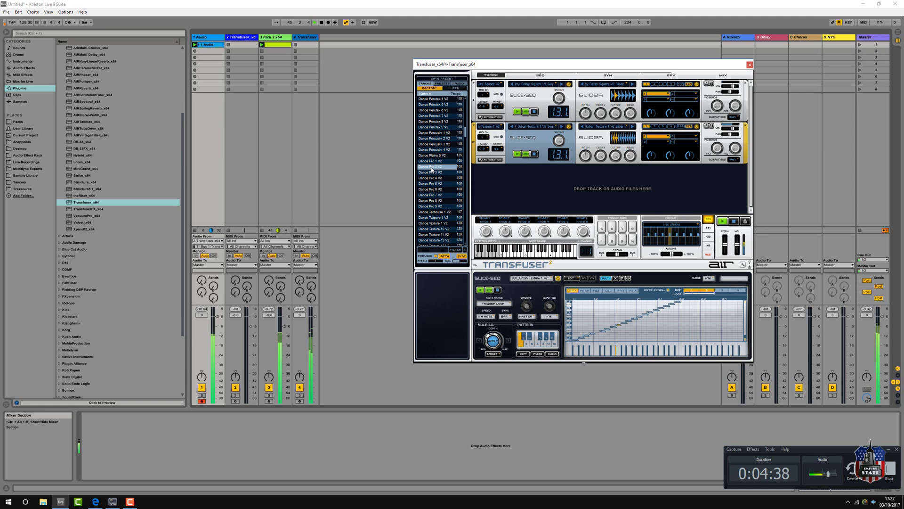
Add a Dance Pro percussion layer and record the layered beat onto a new fifth audio track.
left_click(432, 166)
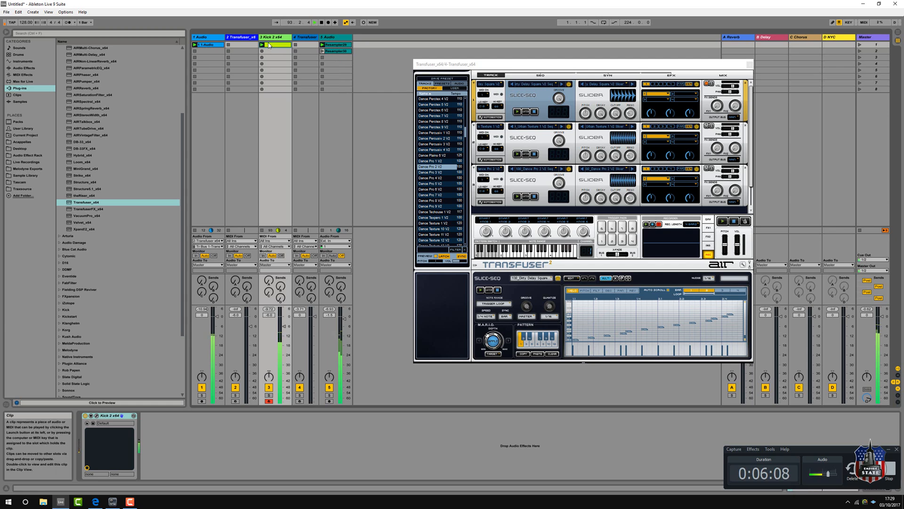
left_click(206, 46)
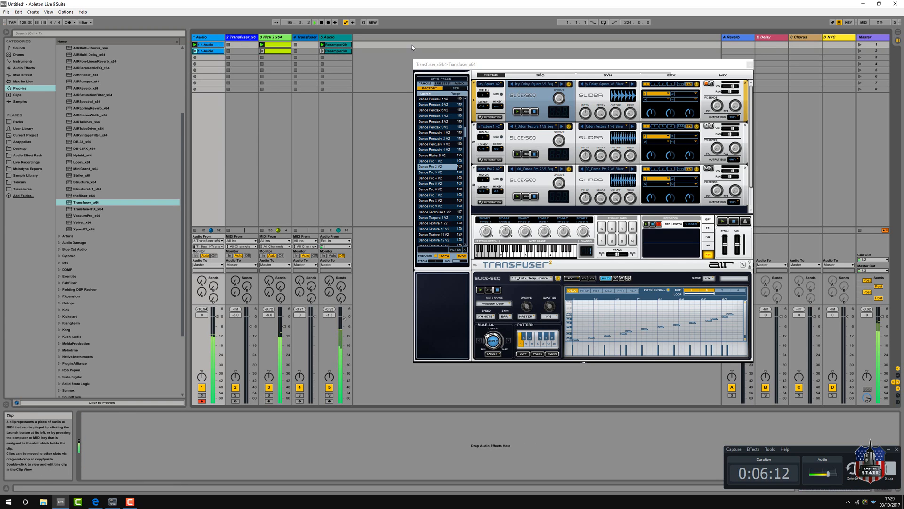
Close the Transfuser window and launch Scene 1 so all first-row clips play together.
left_click(875, 51)
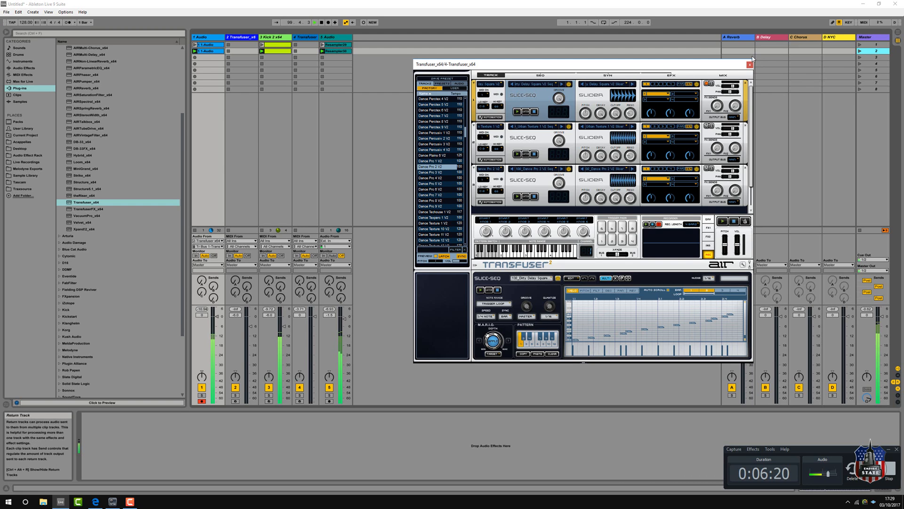
left_click(749, 64)
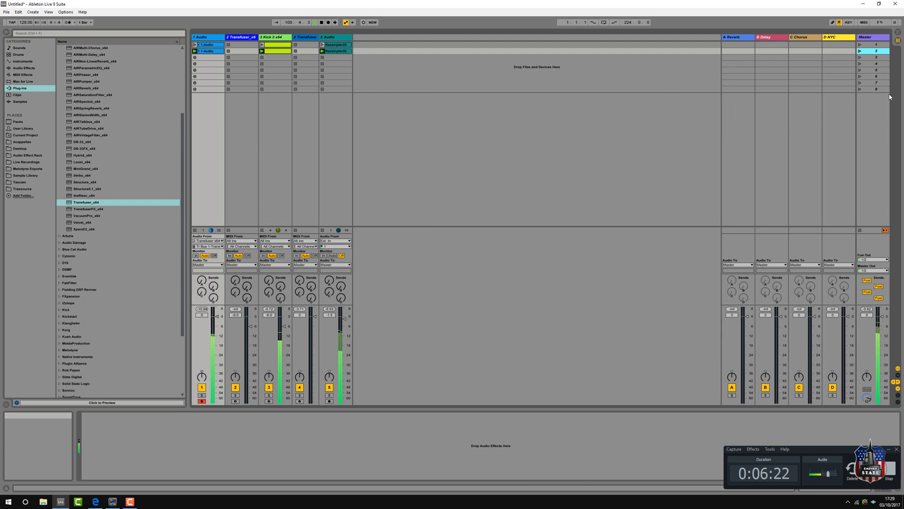
left_click(859, 44)
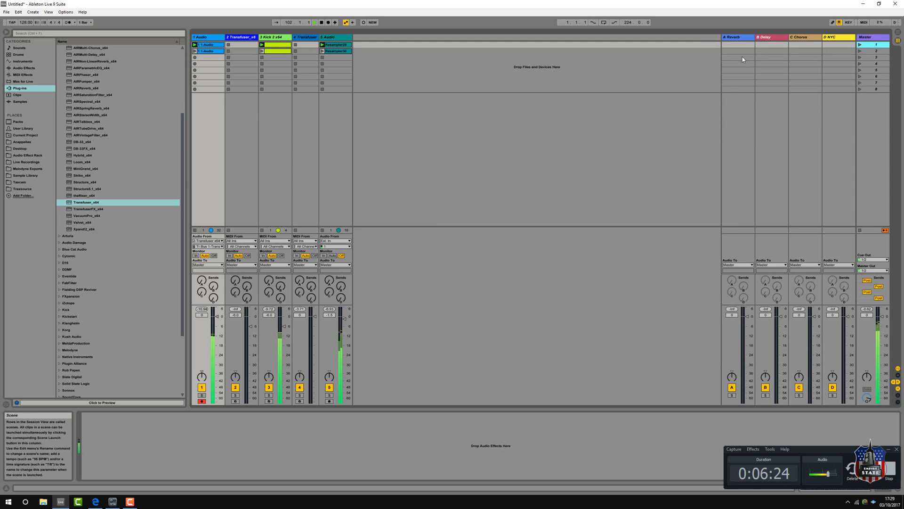